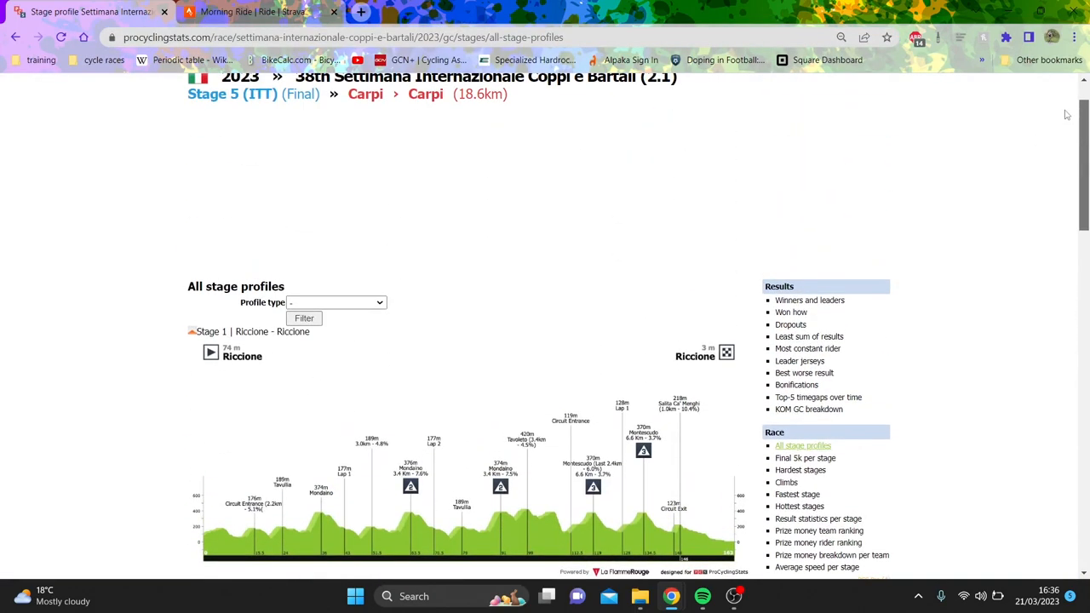
Scroll down through the race page to review its contents before heading to the startlist.
scroll("down", 3)
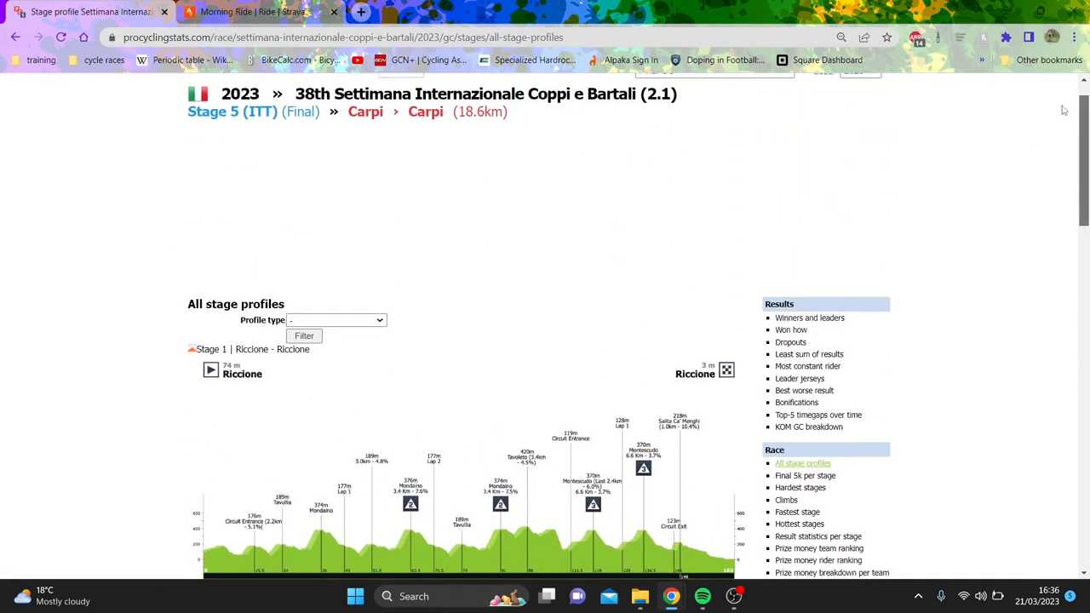
scroll("up", 3)
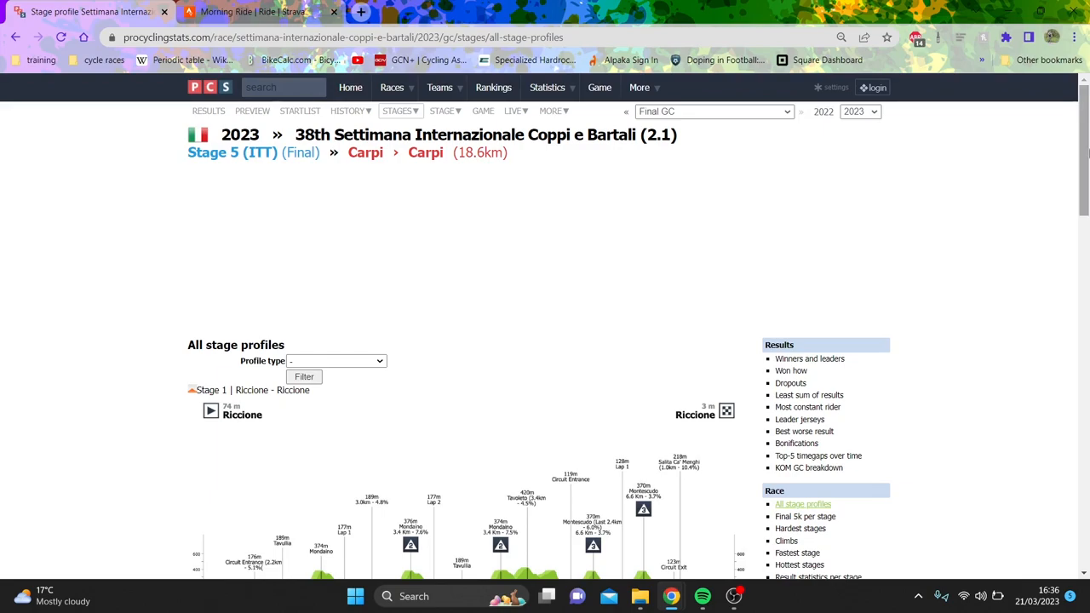
scroll("down", 3)
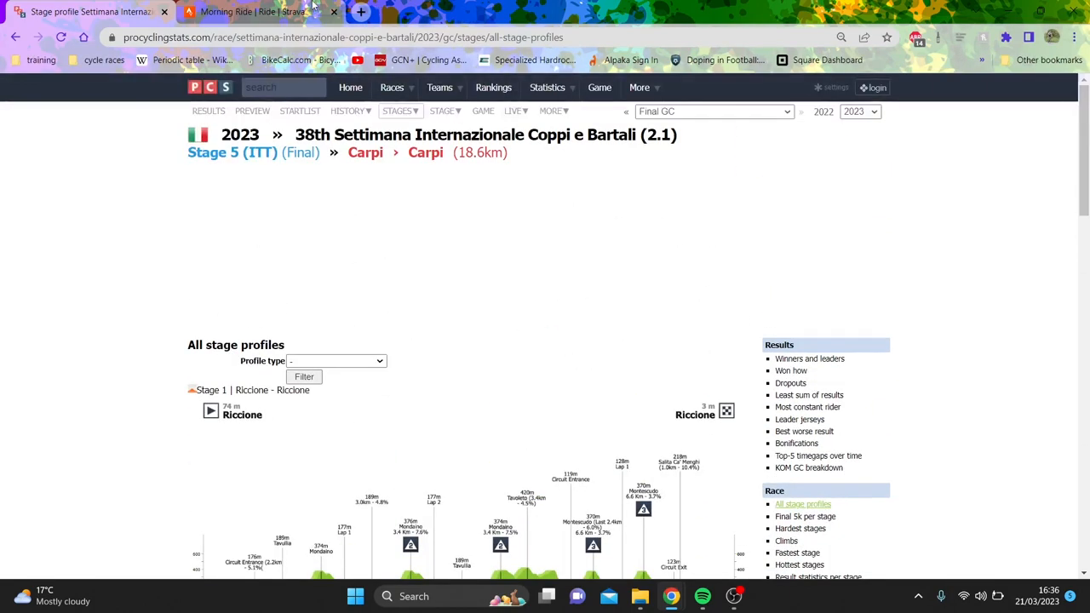
mouse_move(247, 10)
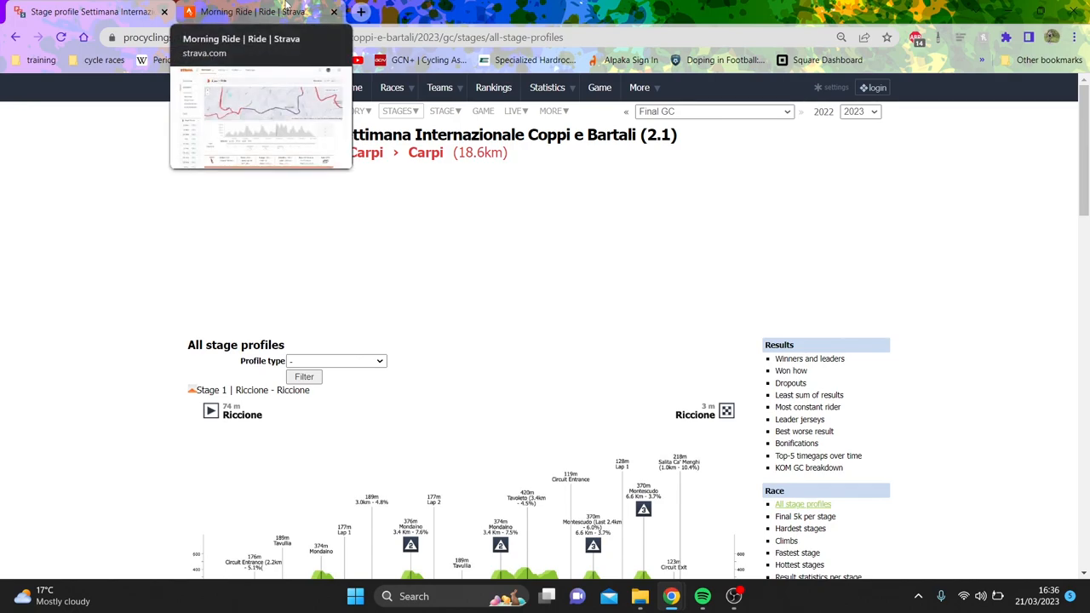
mouse_move(450, 276)
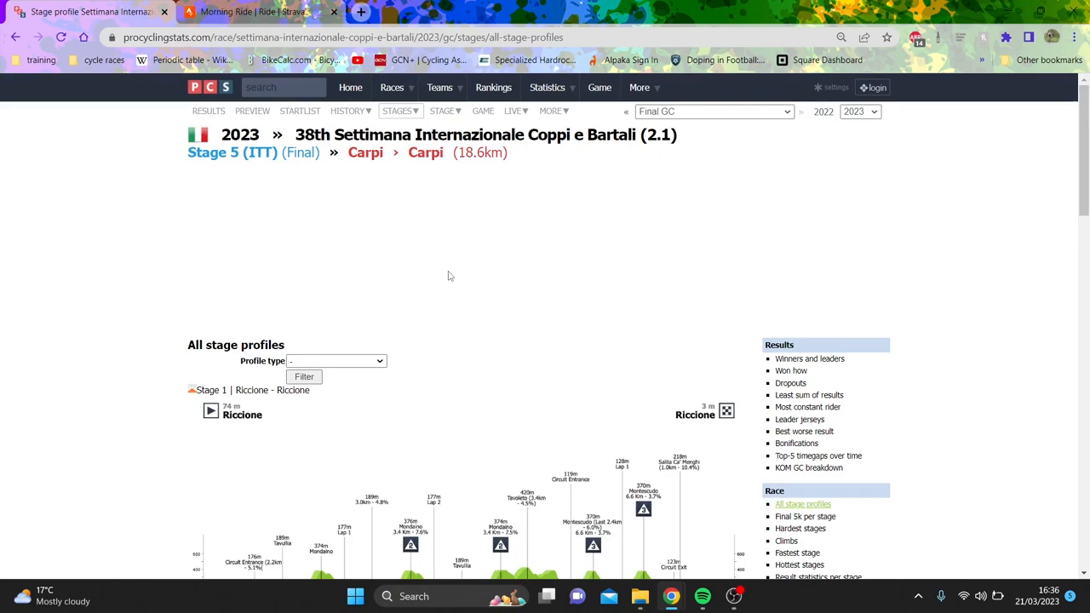
scroll("down", 3)
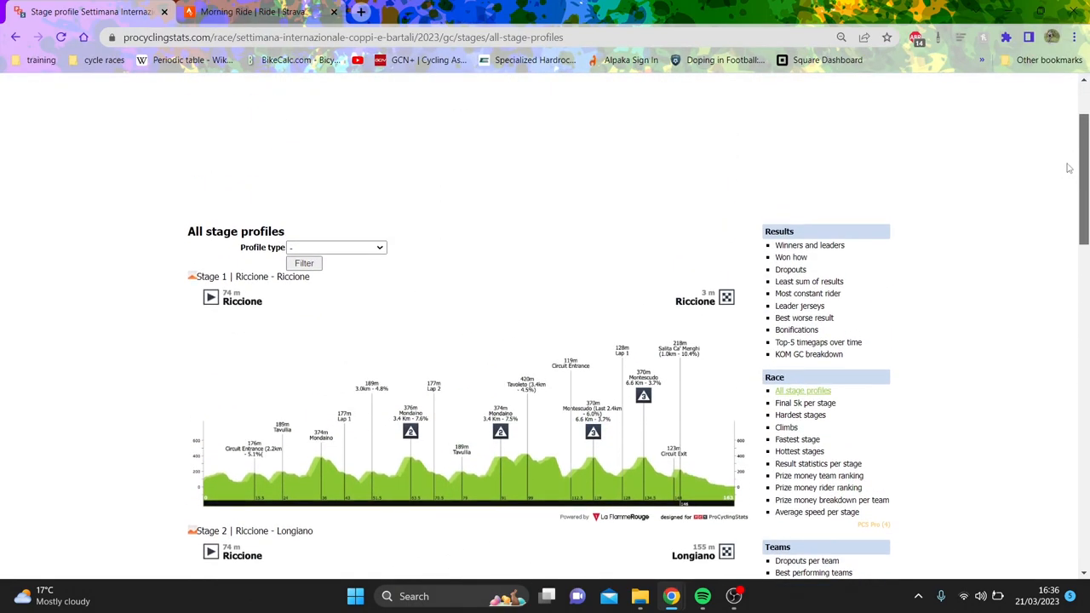
scroll("down", 3)
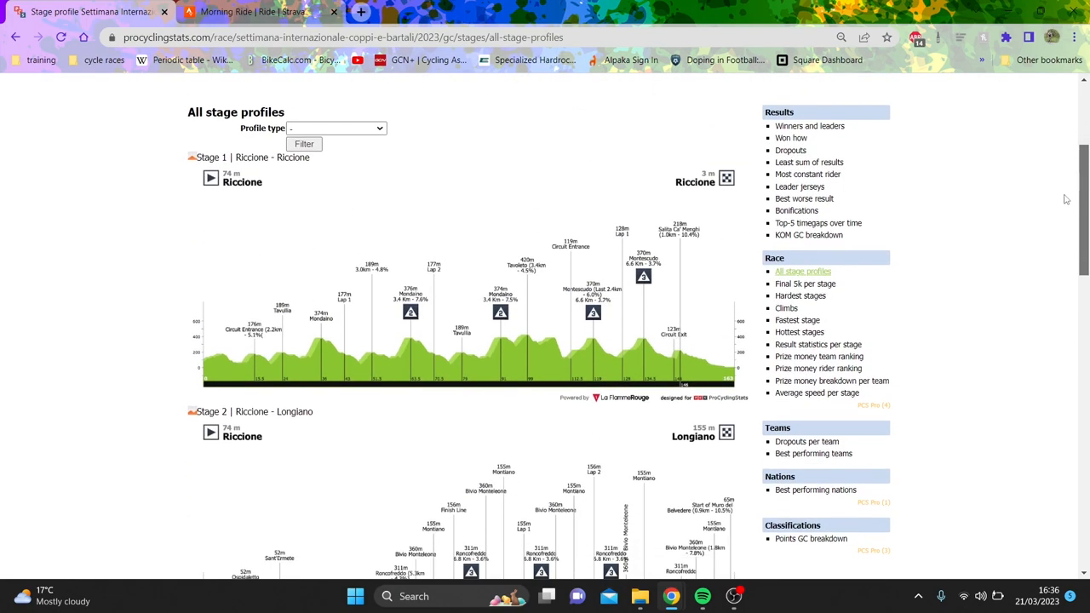
scroll("down", 3)
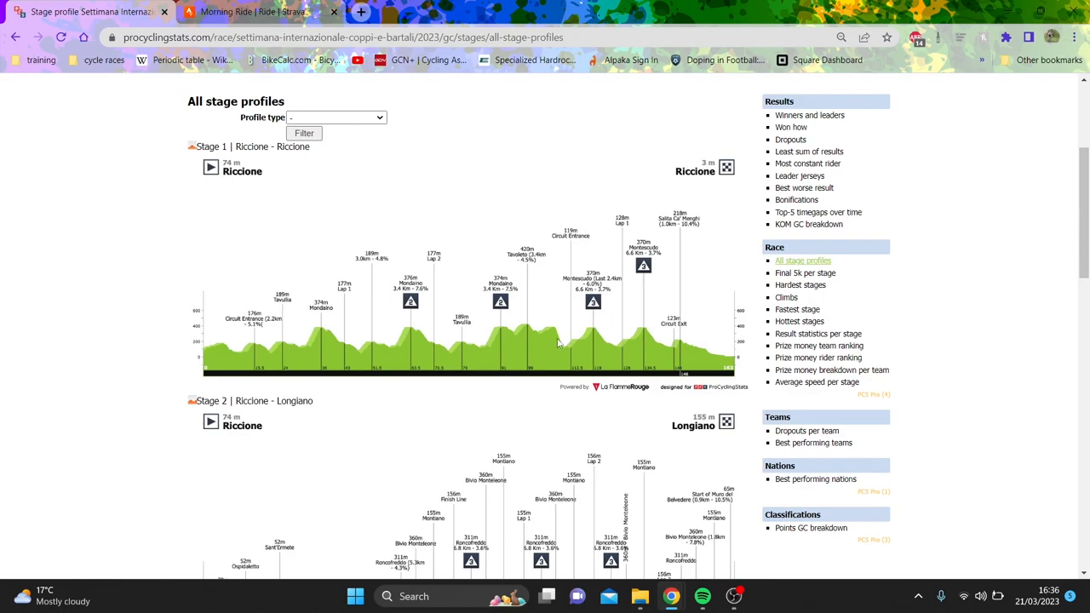
mouse_move(488, 310)
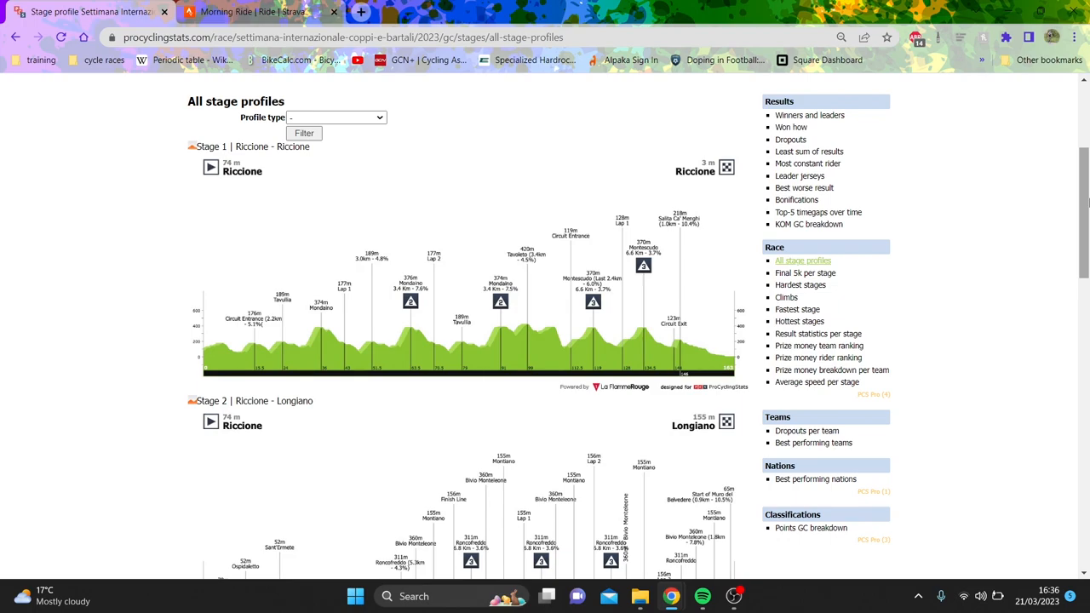
mouse_move(322, 338)
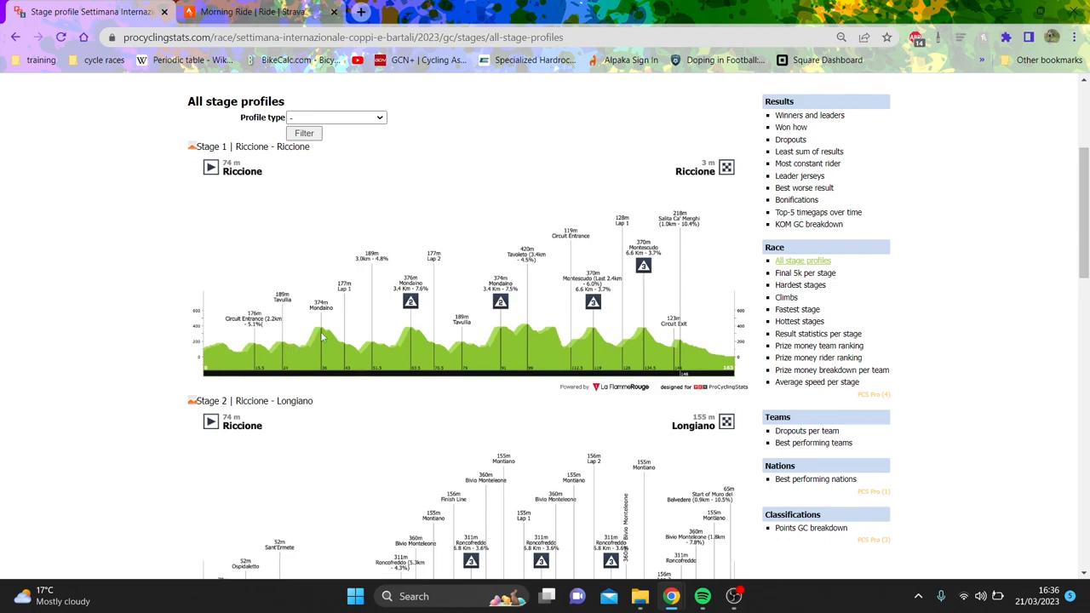
scroll("down", 3)
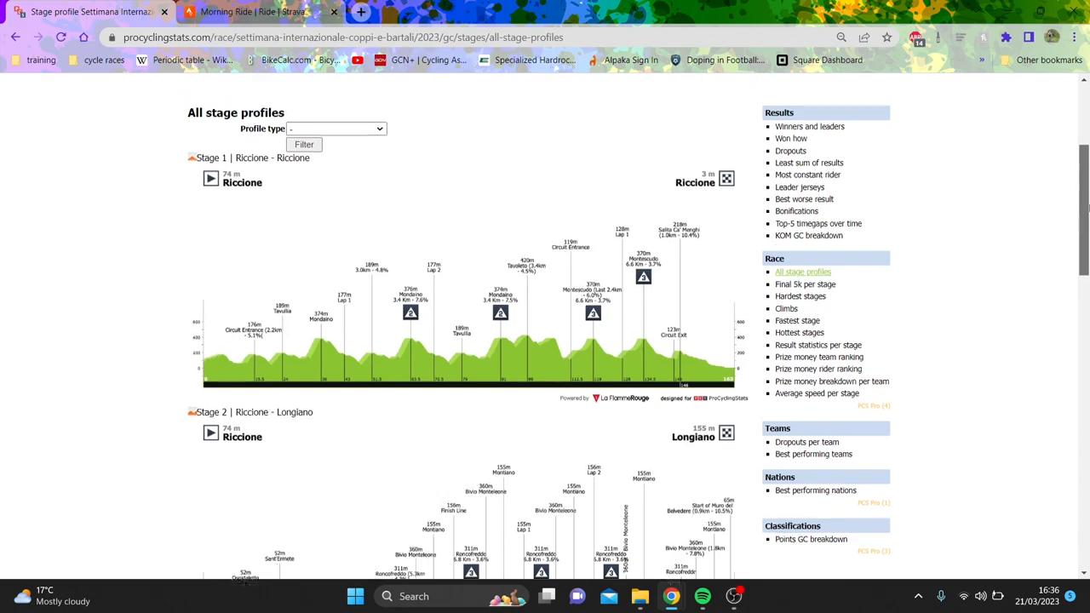
scroll("down", 3)
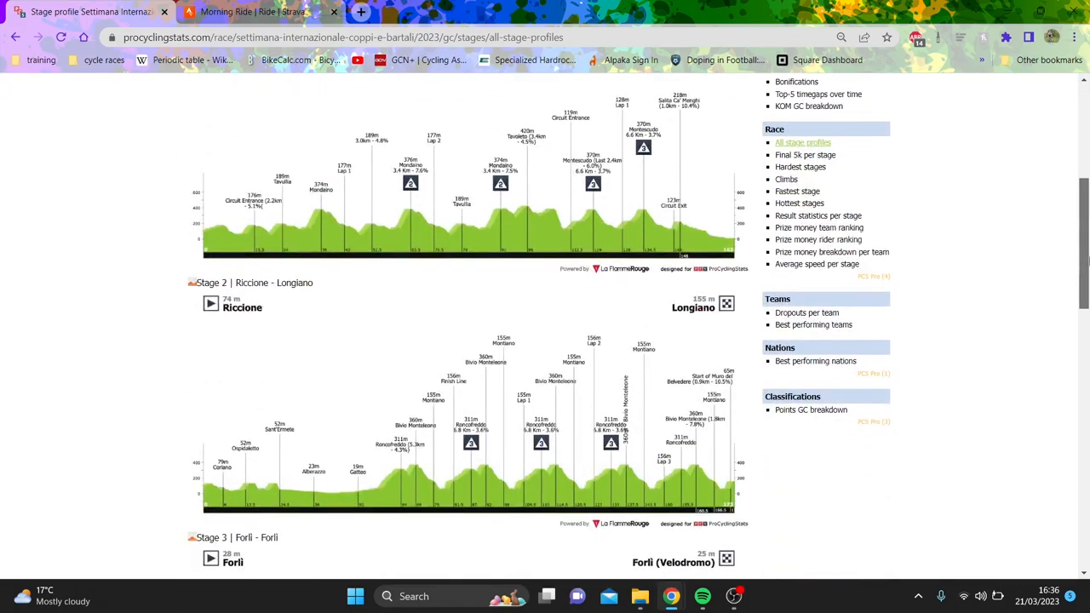
scroll("down", 3)
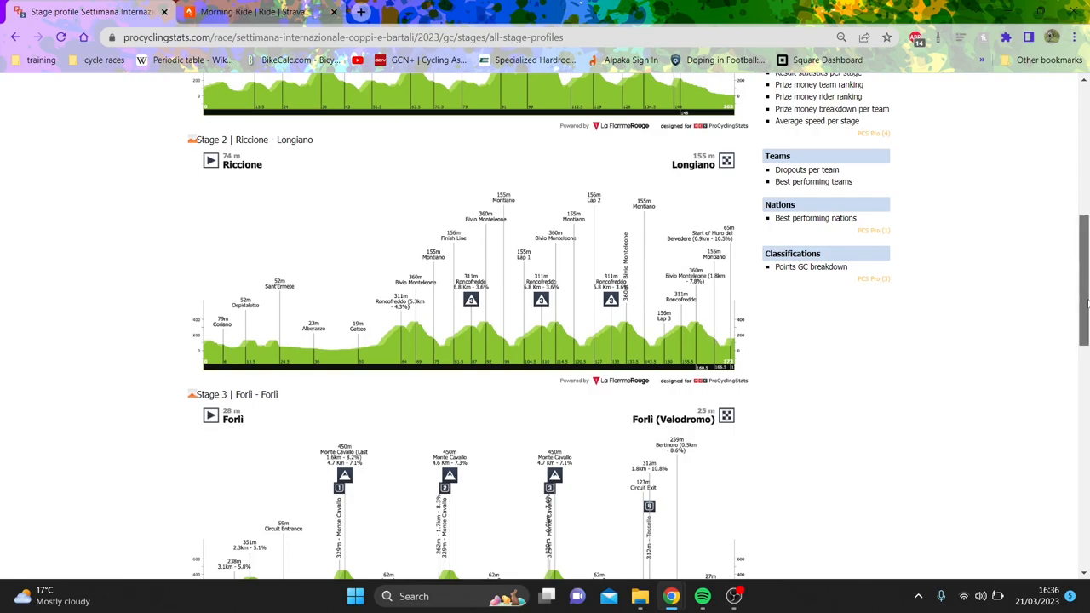
scroll("down", 3)
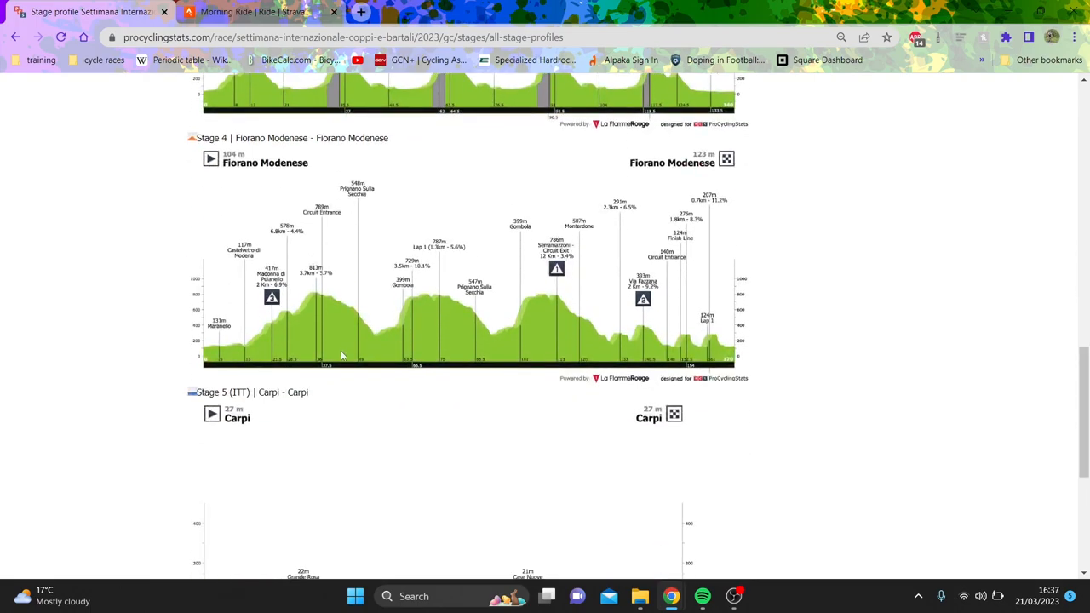
mouse_move(586, 299)
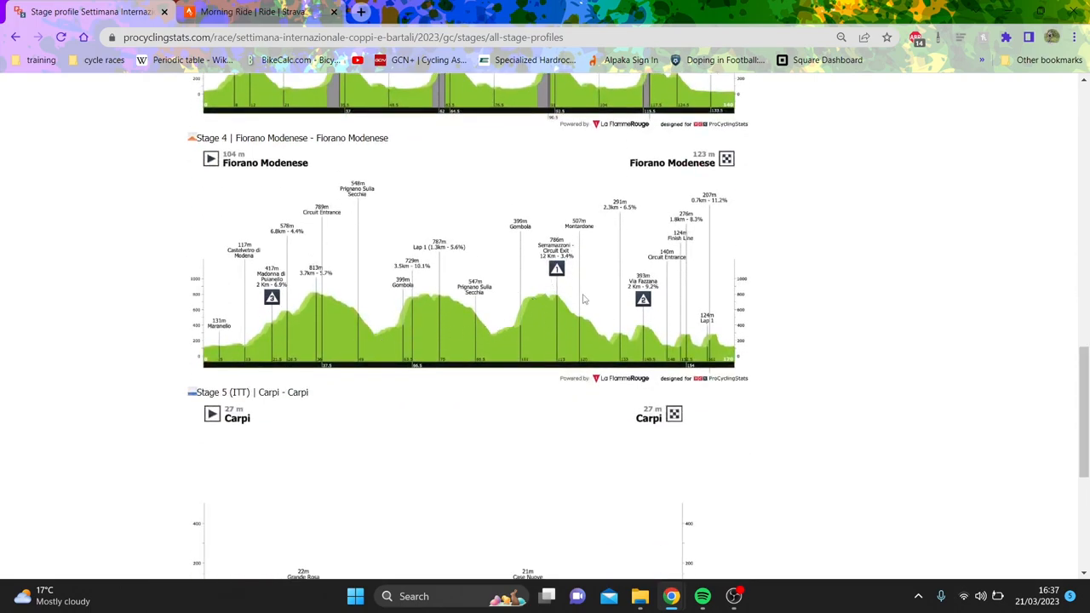
mouse_move(669, 279)
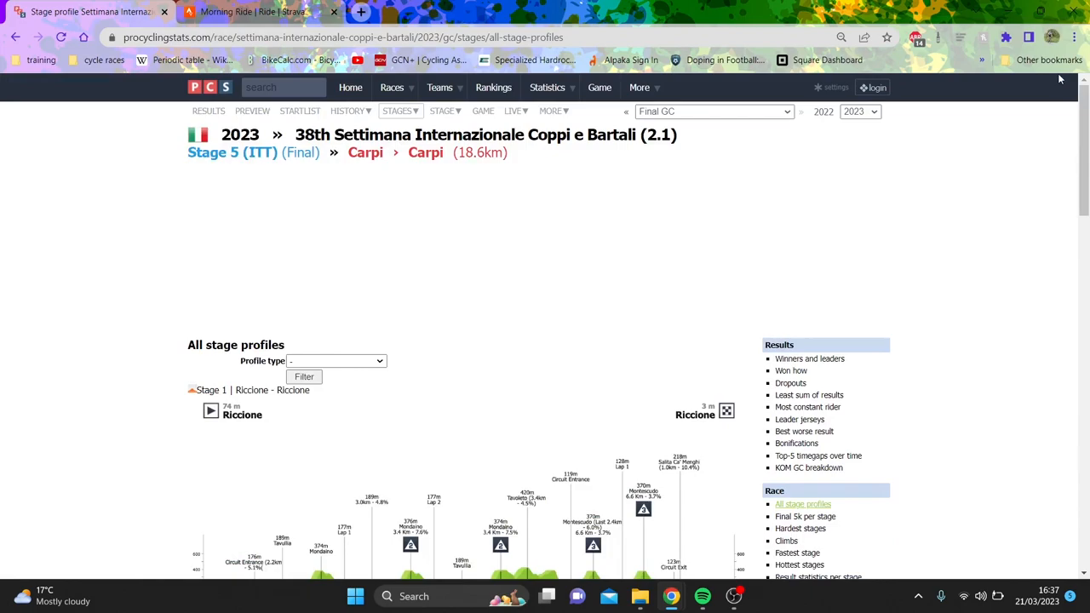
Show the race startlist and browse the teams such as INEOS Grenadiers, Astana Qazaqstan and BORA-hansgrohe.
left_click(300, 110)
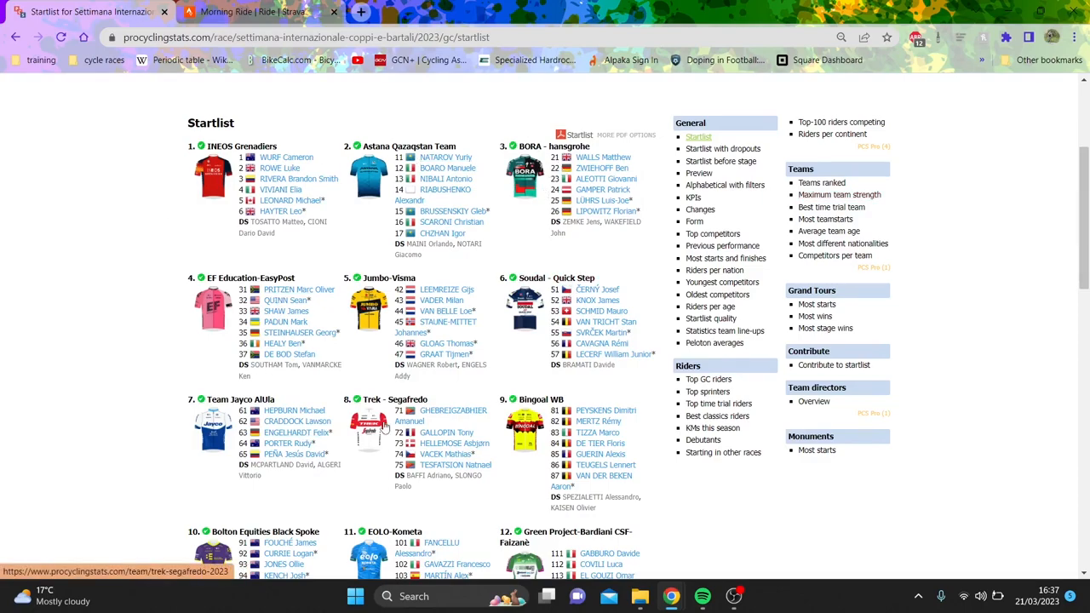
scroll("down", 3)
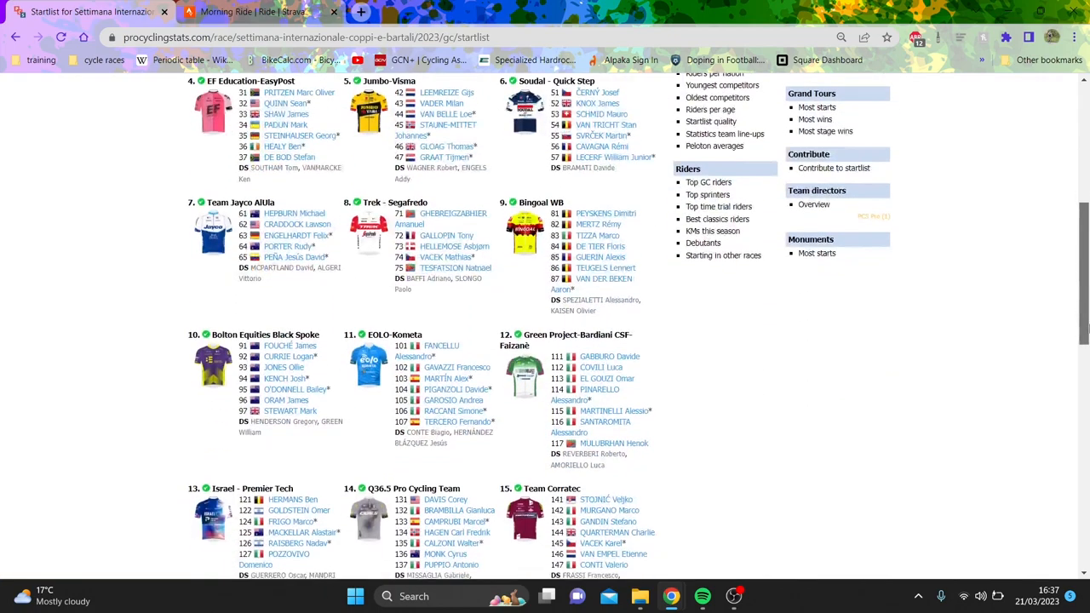
scroll("down", 3)
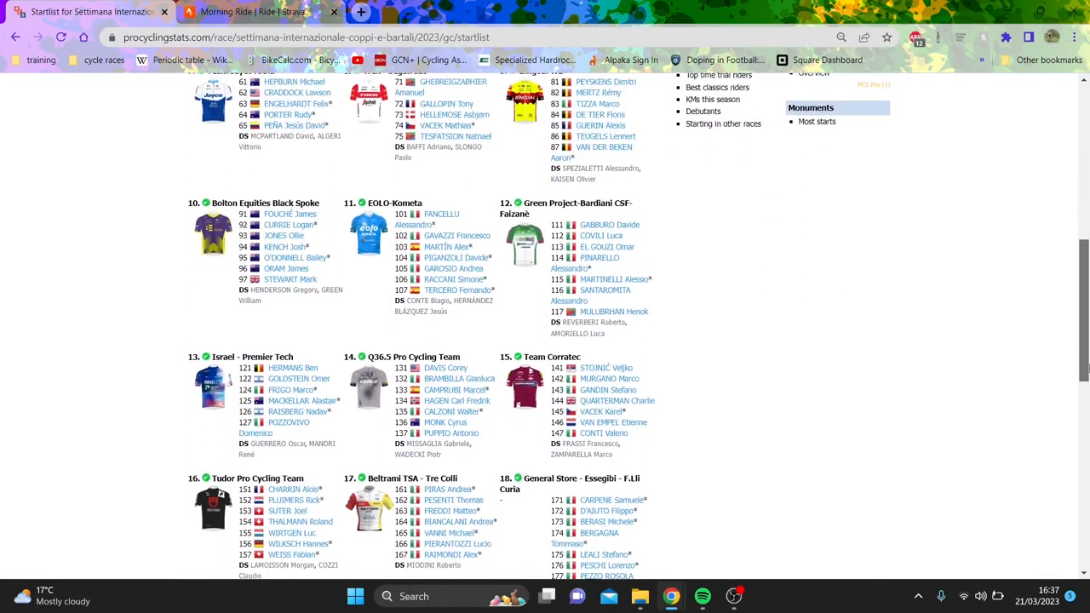
scroll("down", 3)
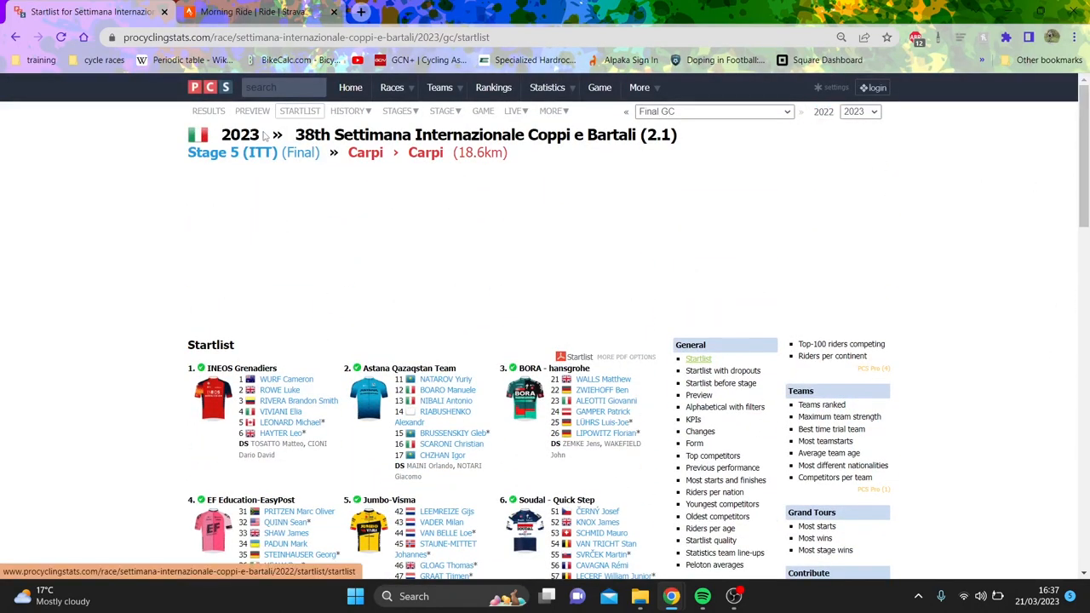
left_click(252, 111)
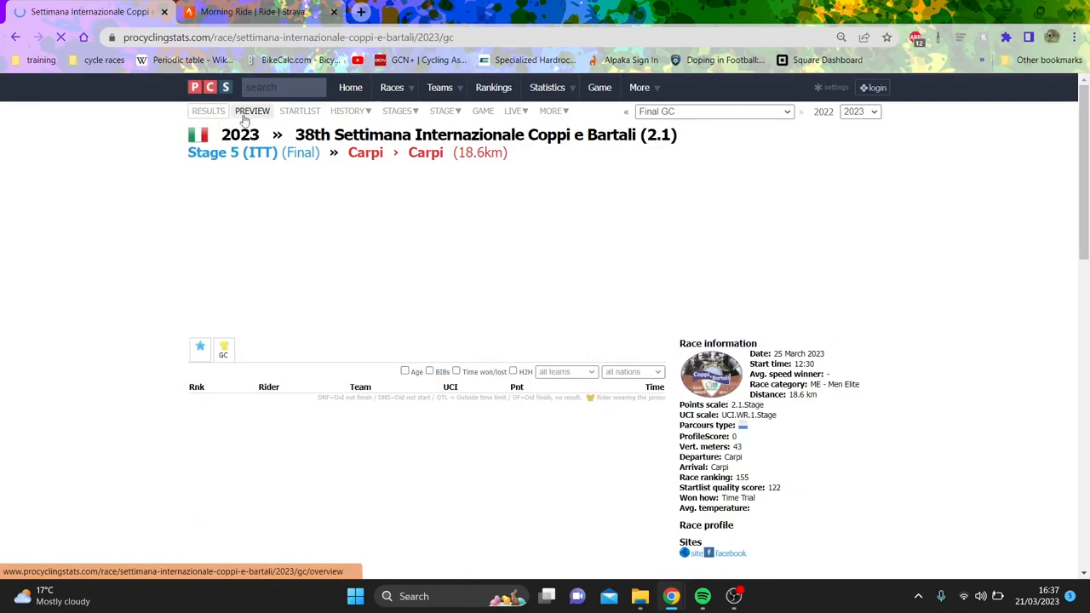
left_click(252, 111)
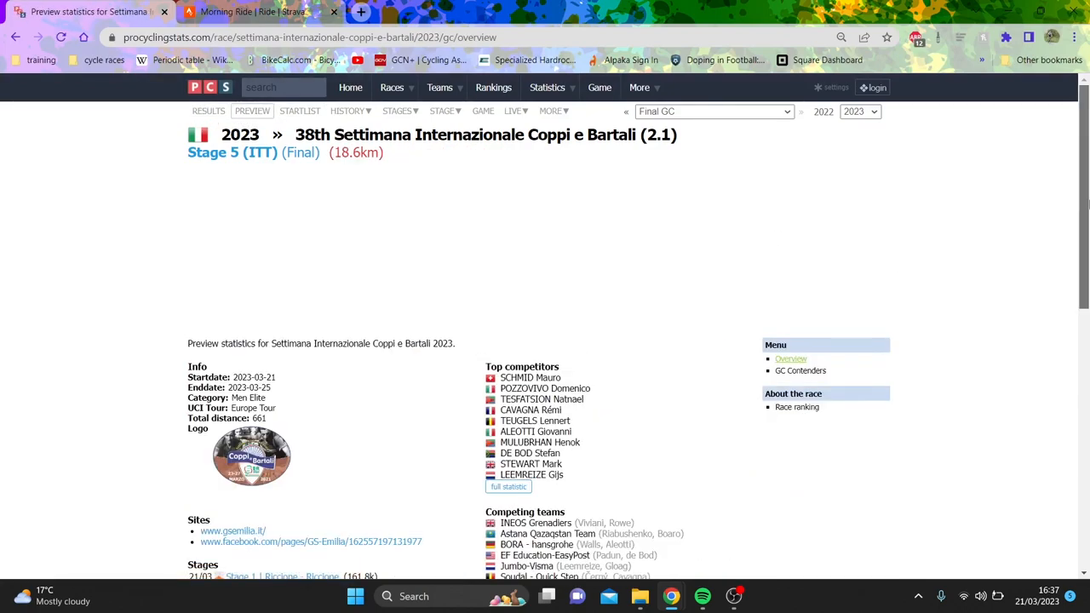
scroll("down", 3)
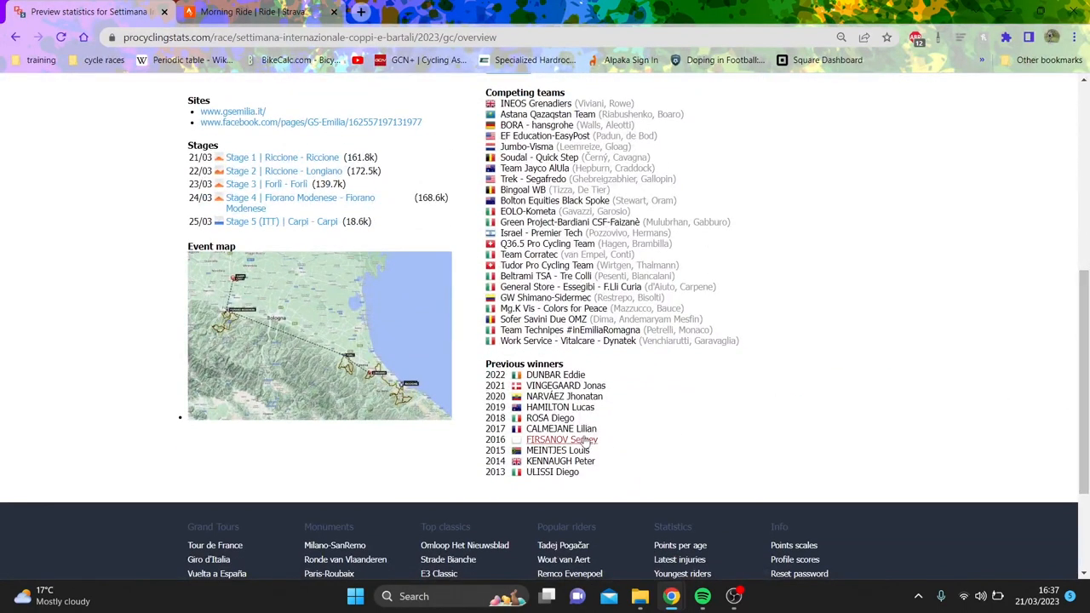
mouse_move(561, 407)
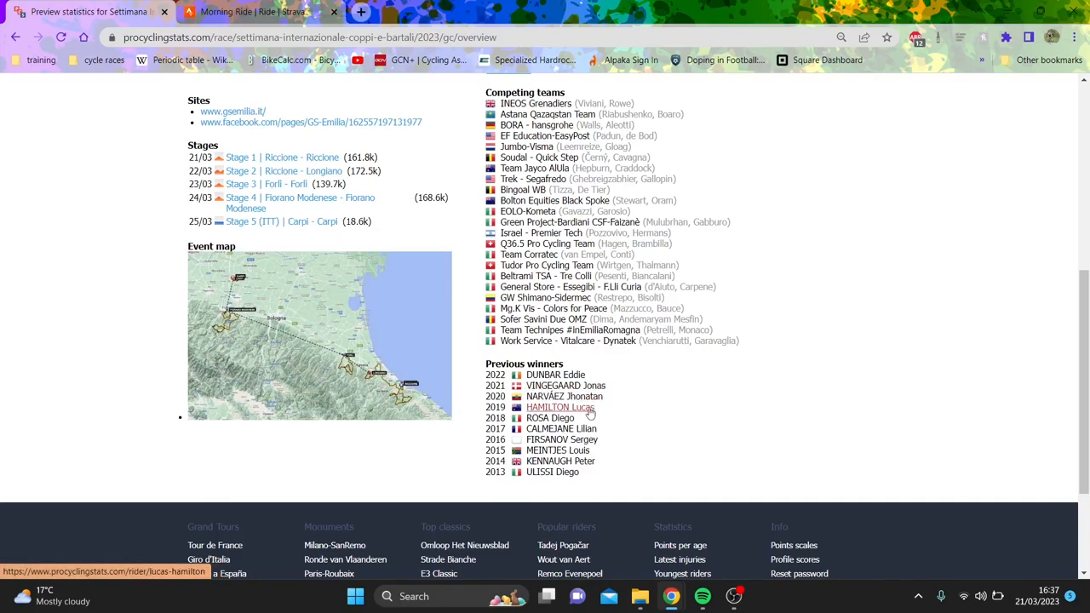
mouse_move(627, 368)
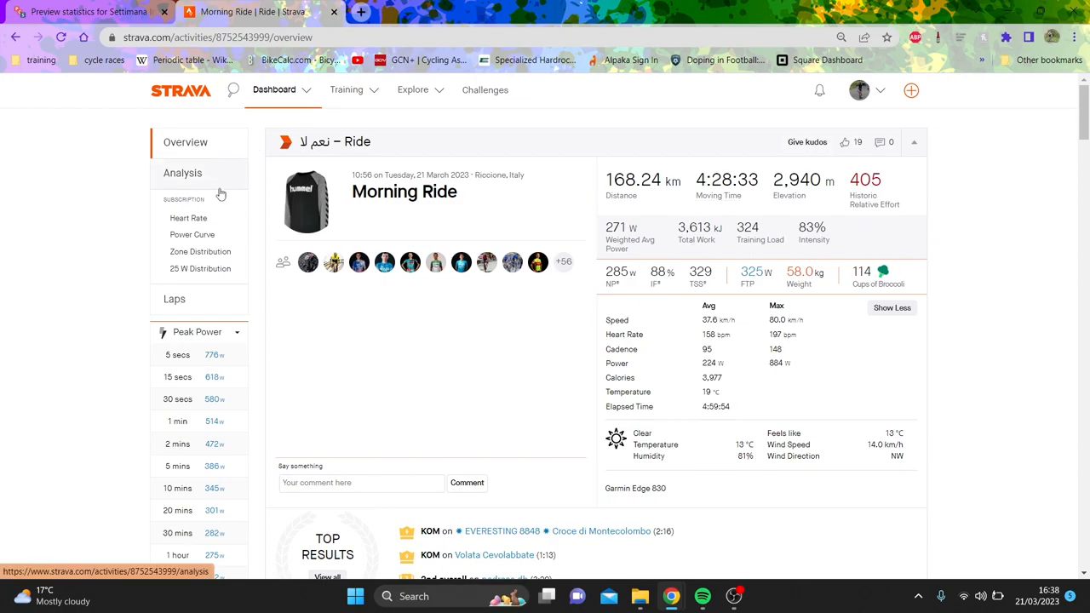
Show the Morning Ride analysis with elevation profile and speed, power, heart-rate and cadence charts.
left_click(182, 174)
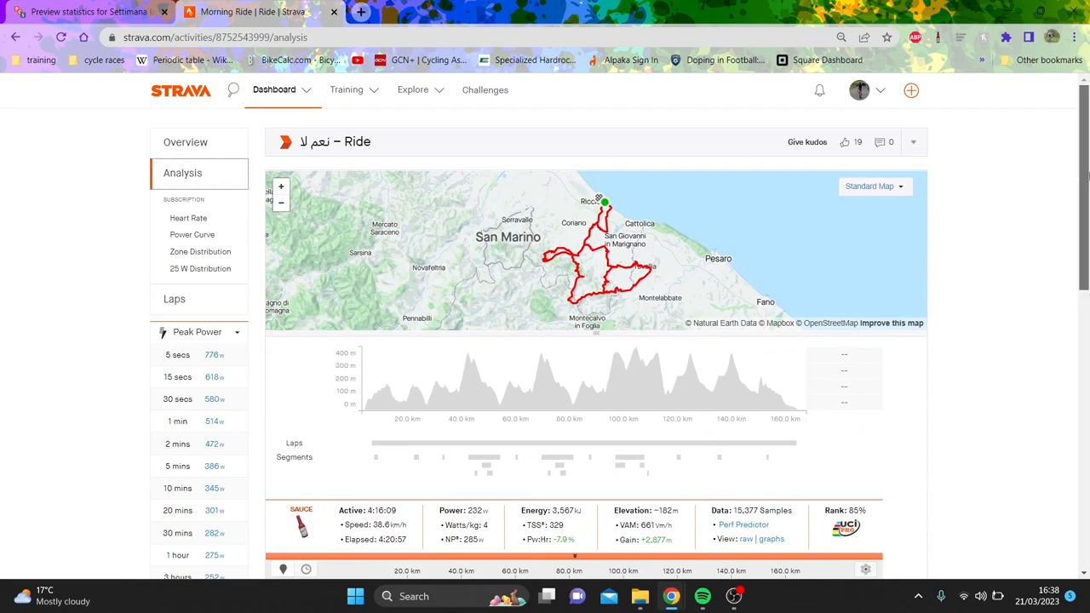
scroll("down", 3)
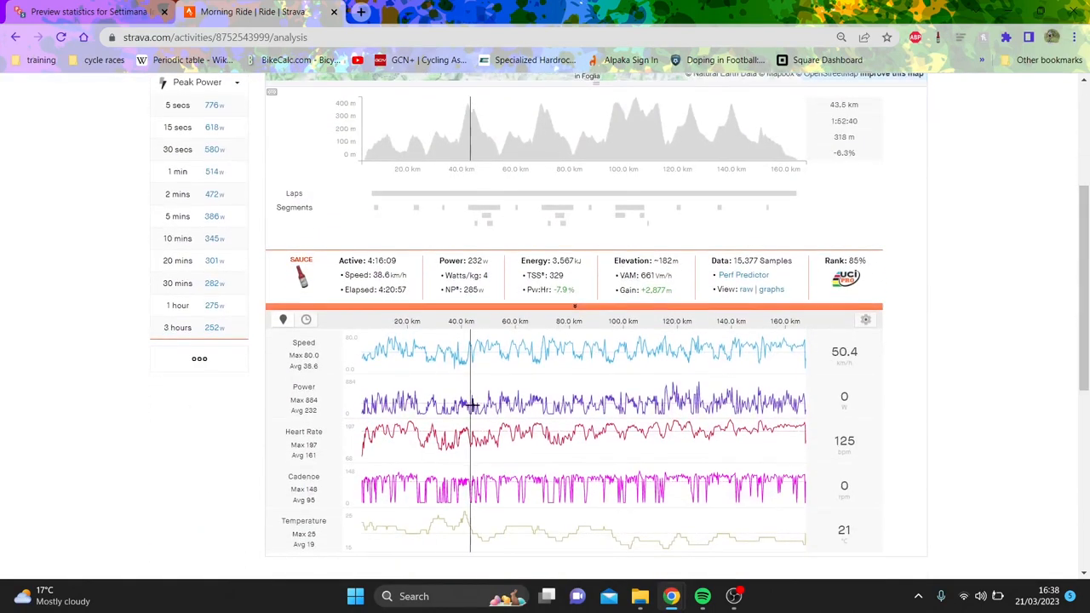
mouse_move(597, 385)
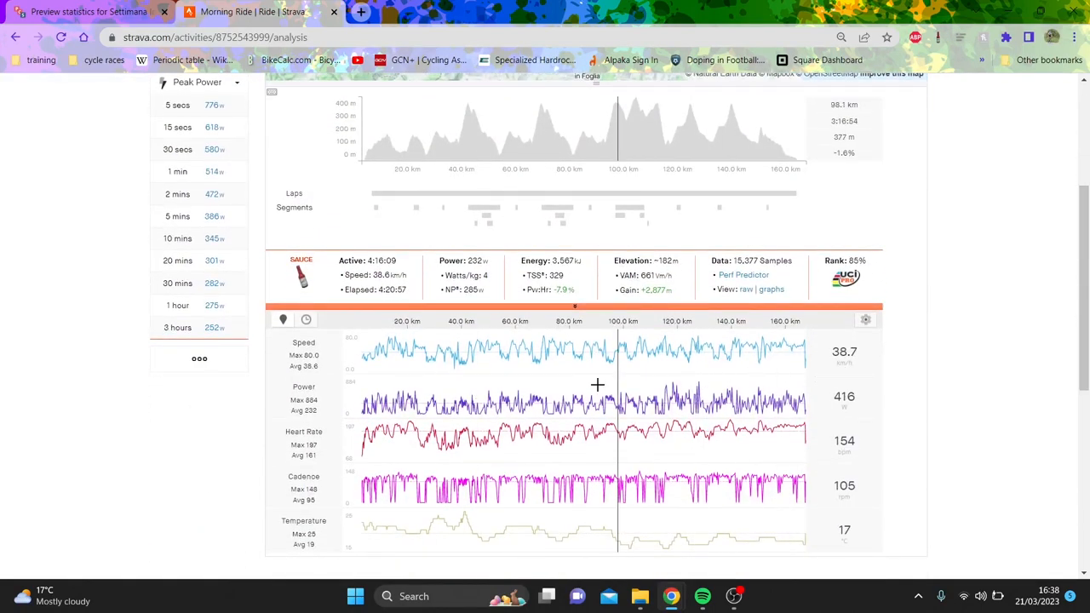
Select the ride's final 113 km on the elevation chart, giving 40.5 km/h and 257 W.
left_click_drag(596, 385, 497, 376)
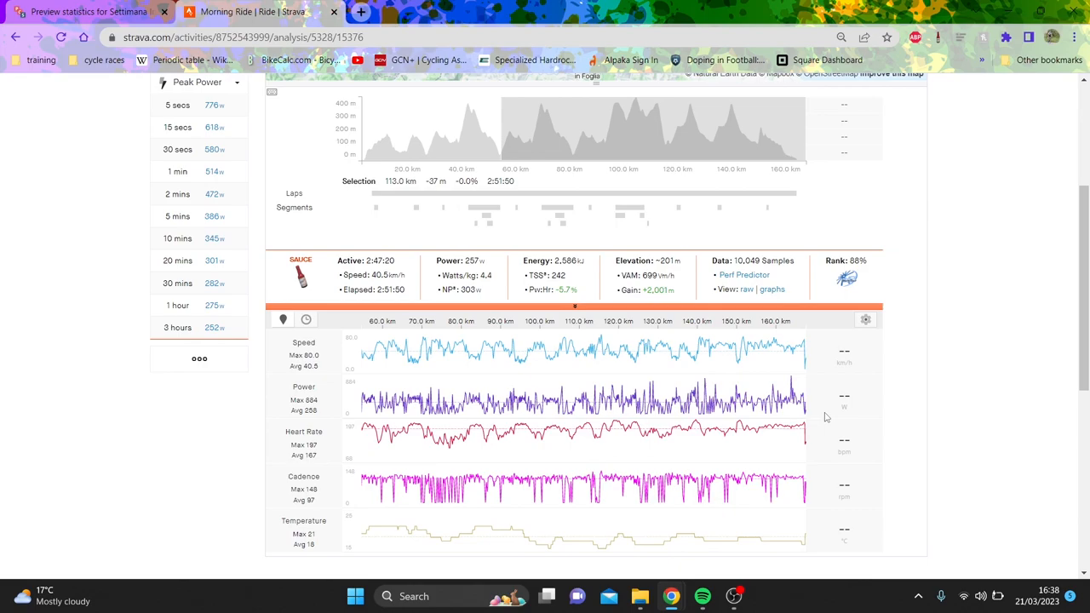
mouse_move(569, 432)
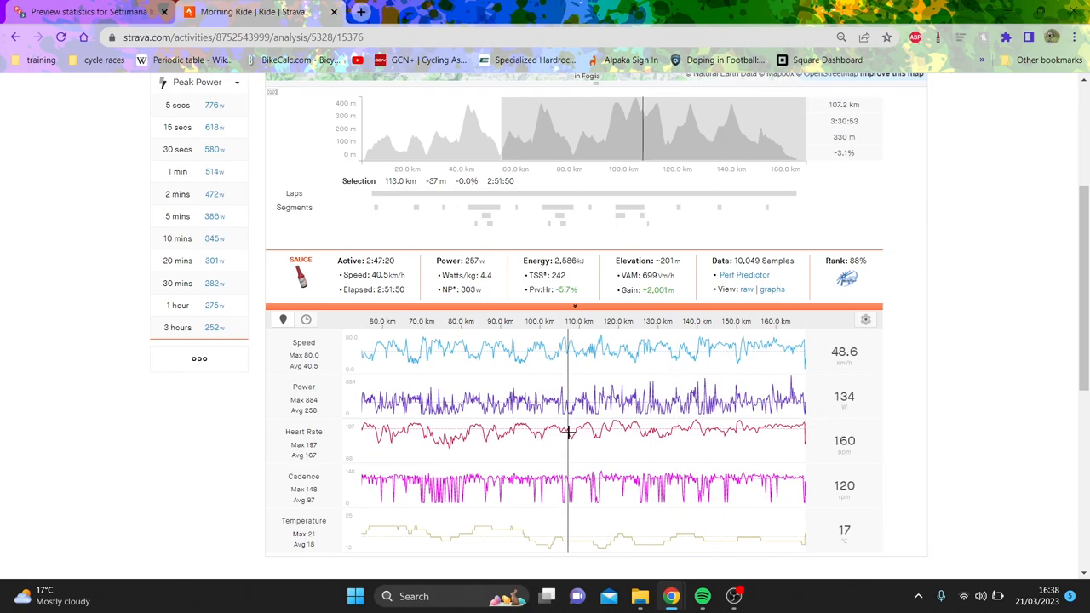
mouse_move(760, 377)
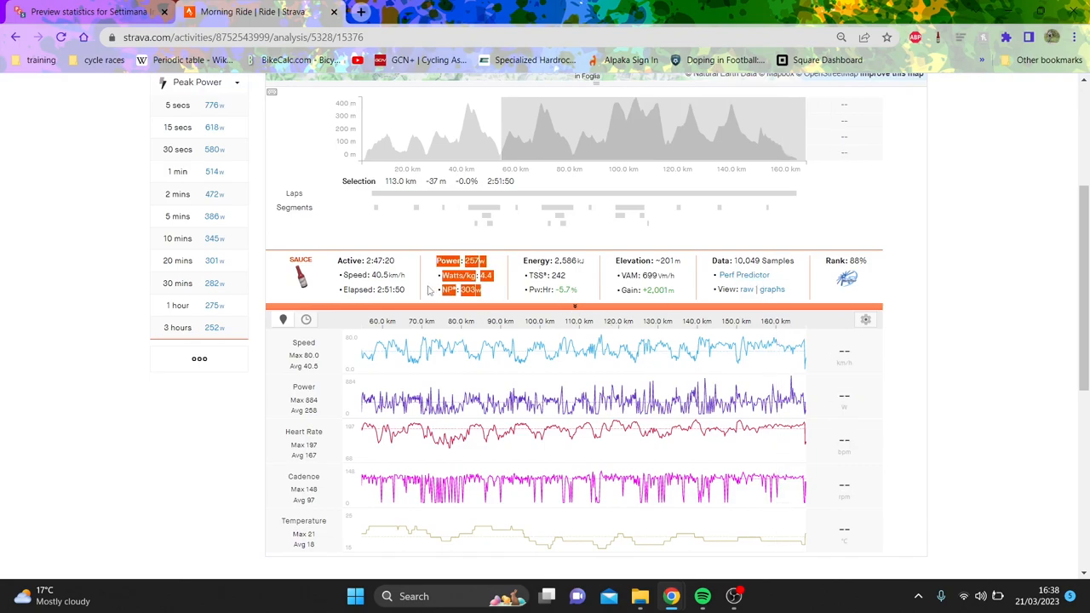
mouse_move(480, 128)
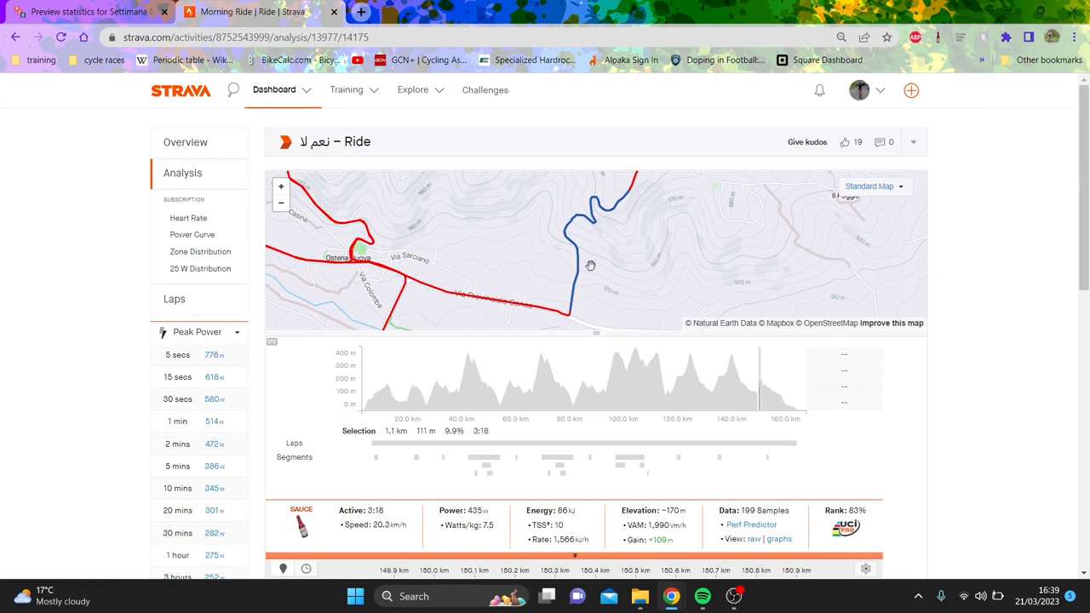
Review the stats and charts for the closing 12.7 km: 49.7 km/h and 260 W over 19:52.
scroll("down", 3)
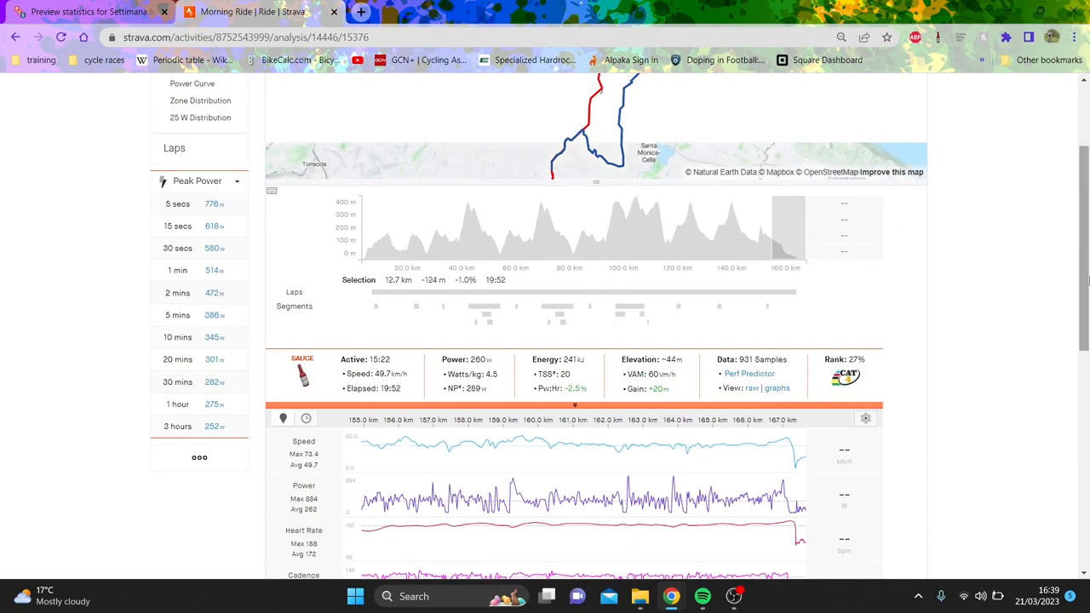
Back in ProCyclingStats, show the 2023 Coppi e Bartali results and switch to Stage 1 Riccione.
left_click(89, 10)
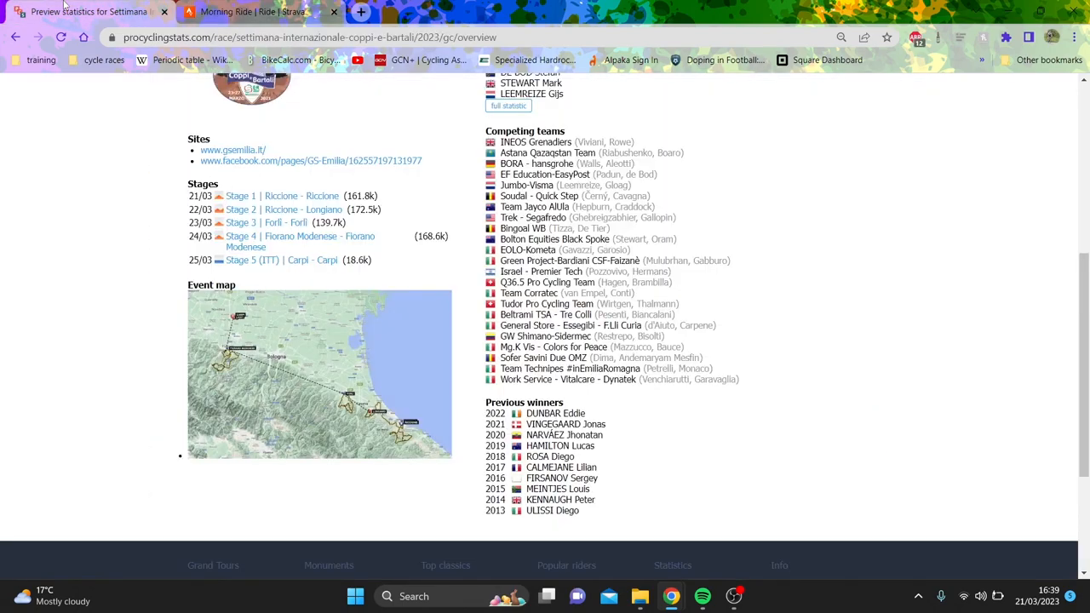
scroll("up", 3)
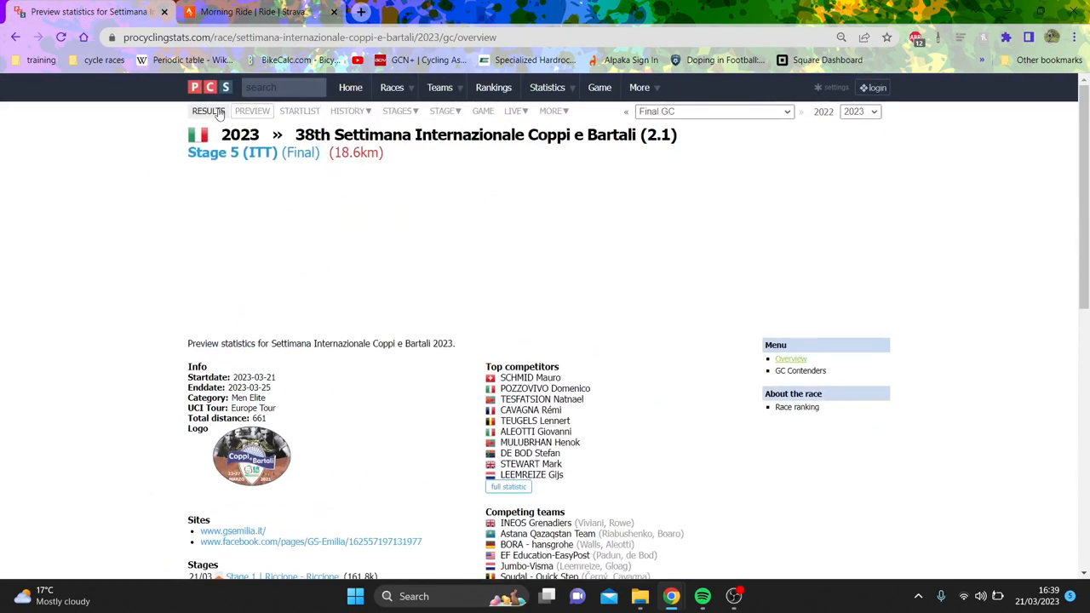
left_click(208, 111)
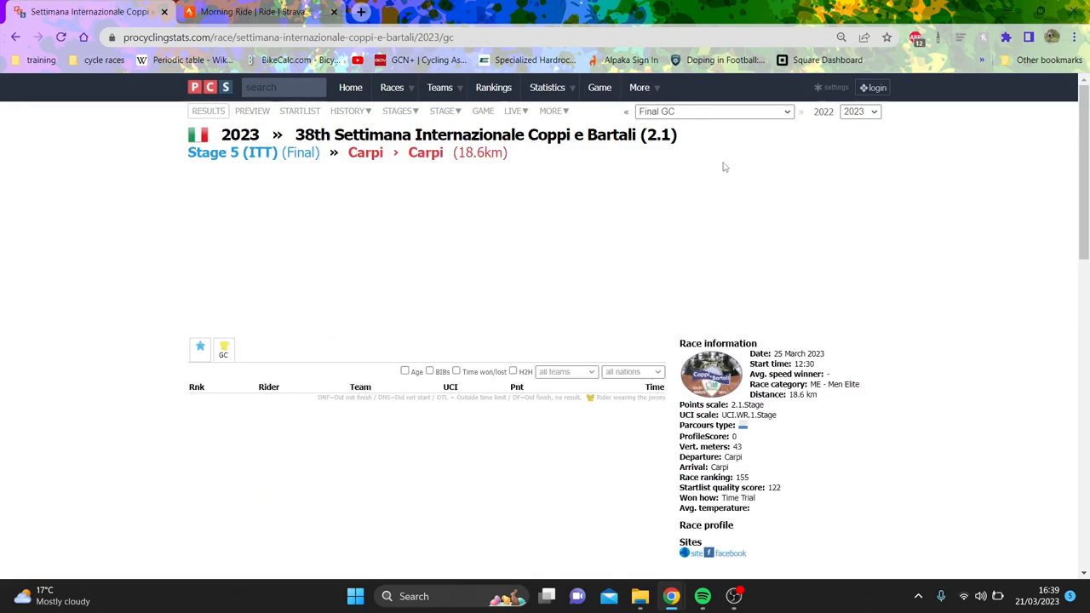
left_click(714, 113)
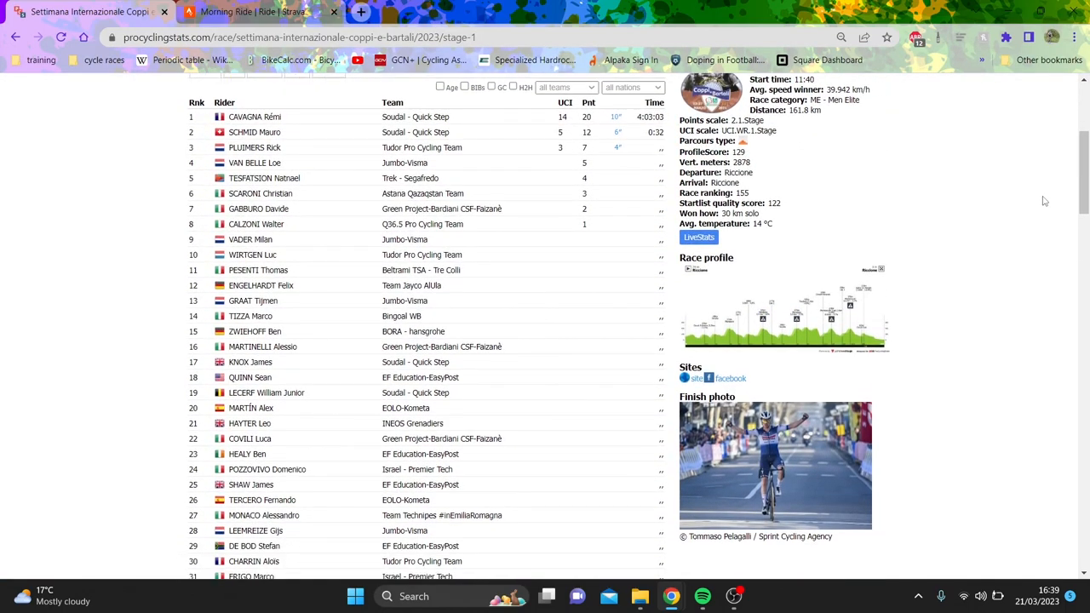
Browse the Stage 1 results, won by Rémi Cavagna in 4:03:03.
scroll("down", 3)
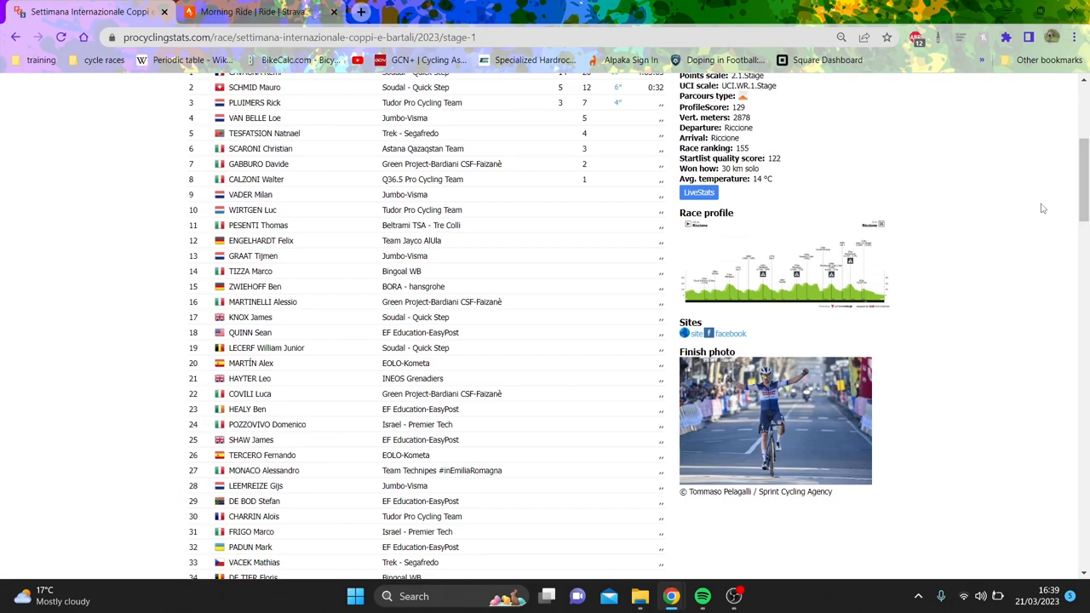
scroll("down", 3)
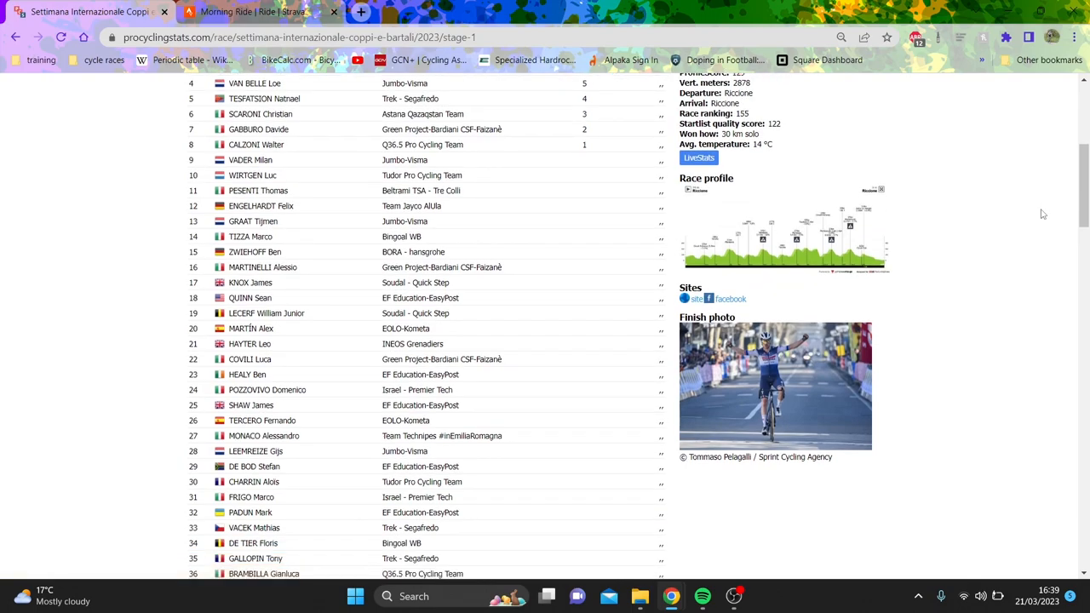
scroll("down", 3)
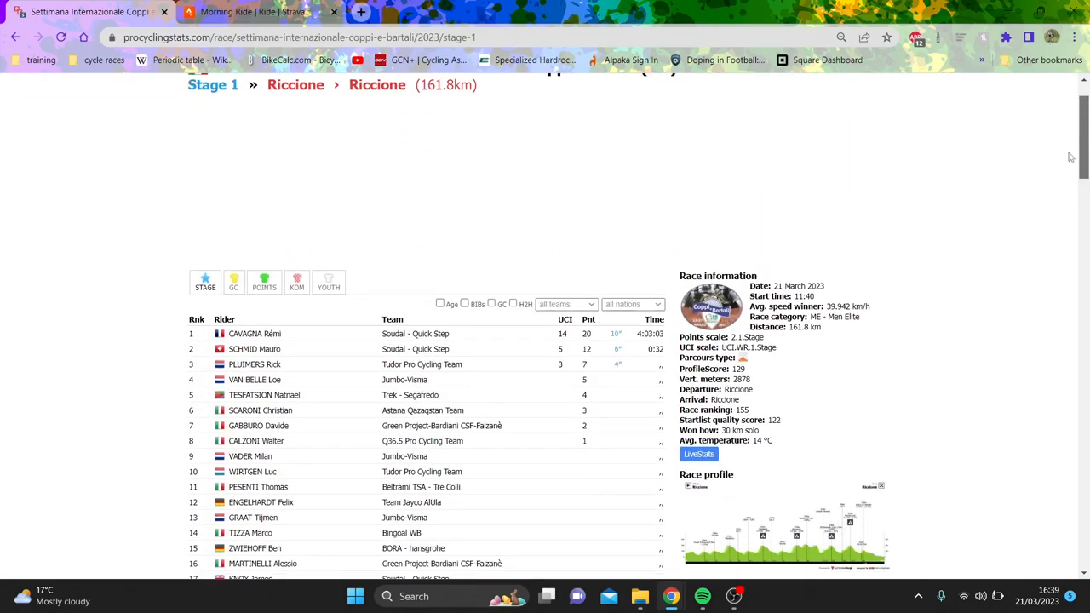
scroll("down", 3)
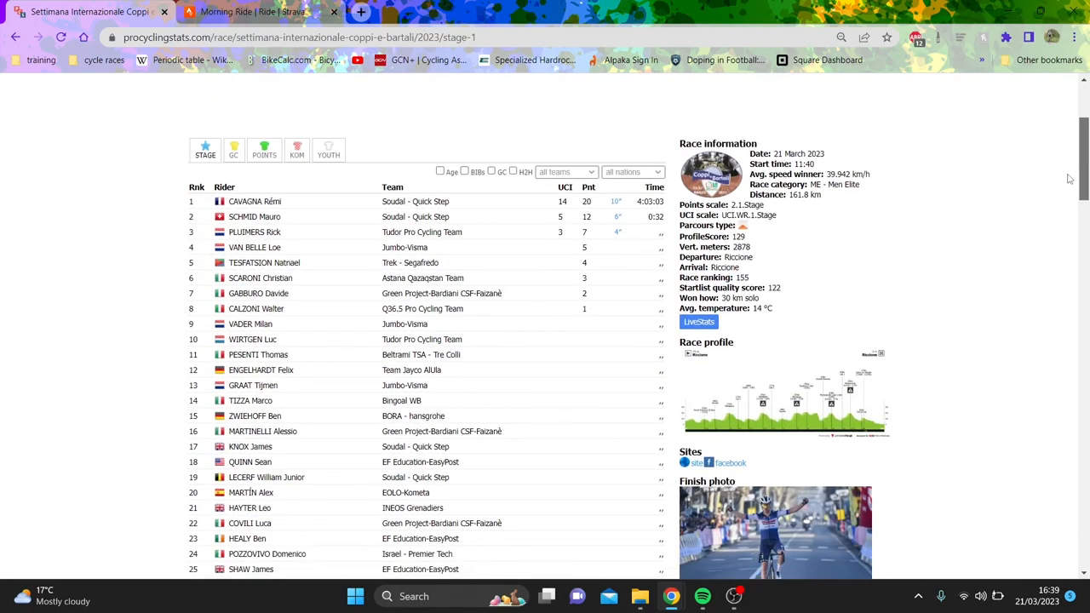
scroll("down", 3)
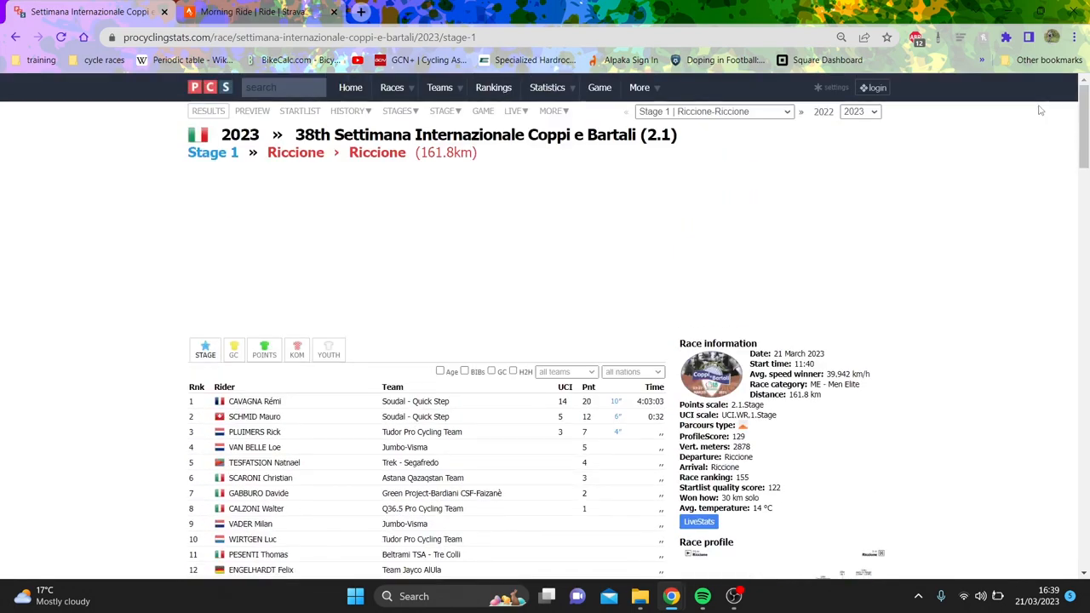
mouse_move(441, 170)
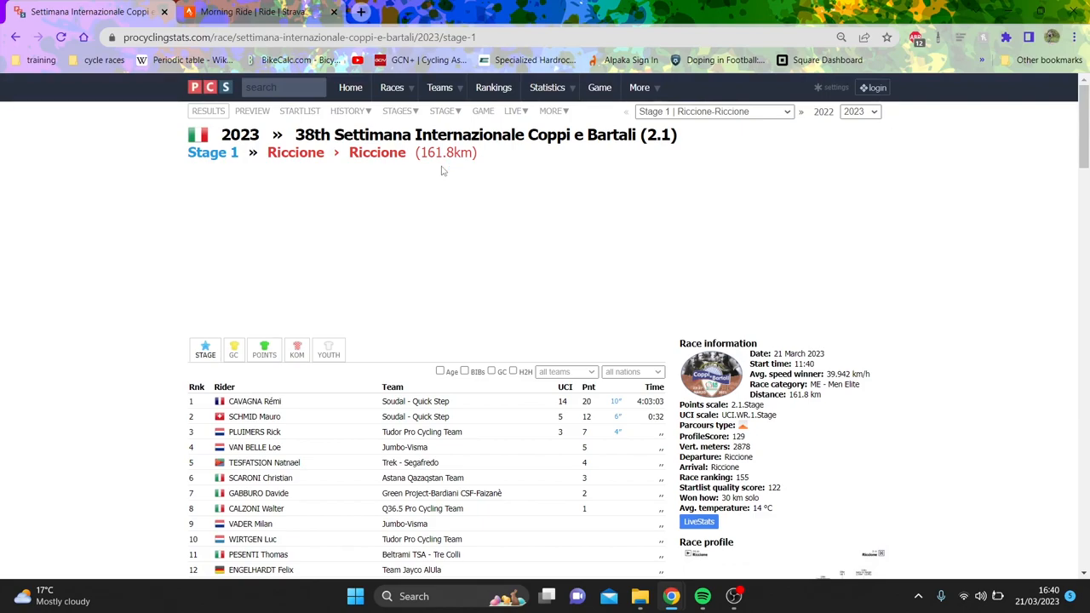
mouse_move(464, 194)
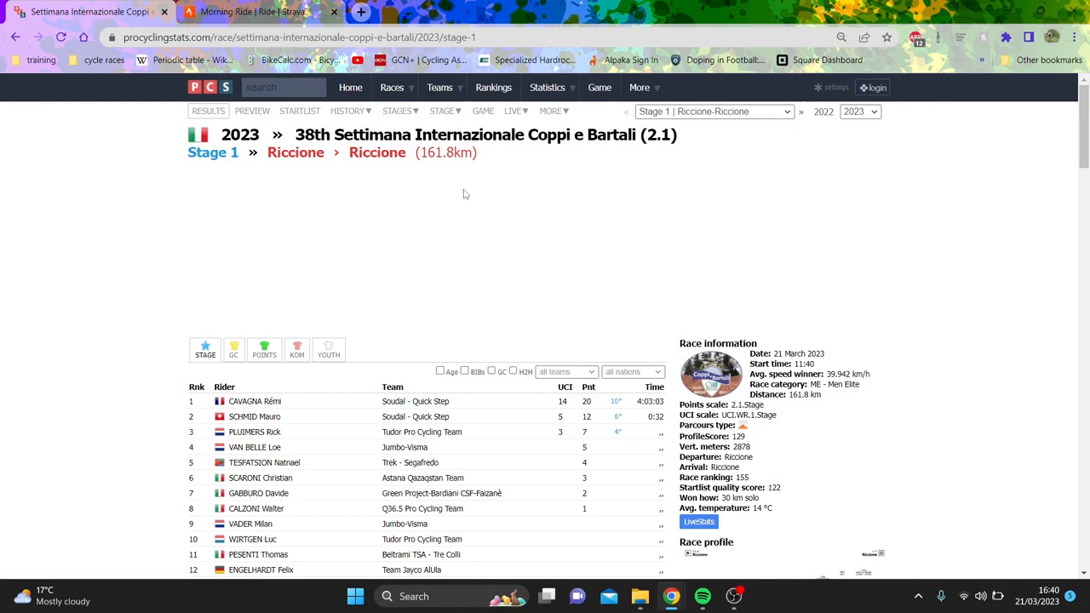
mouse_move(464, 173)
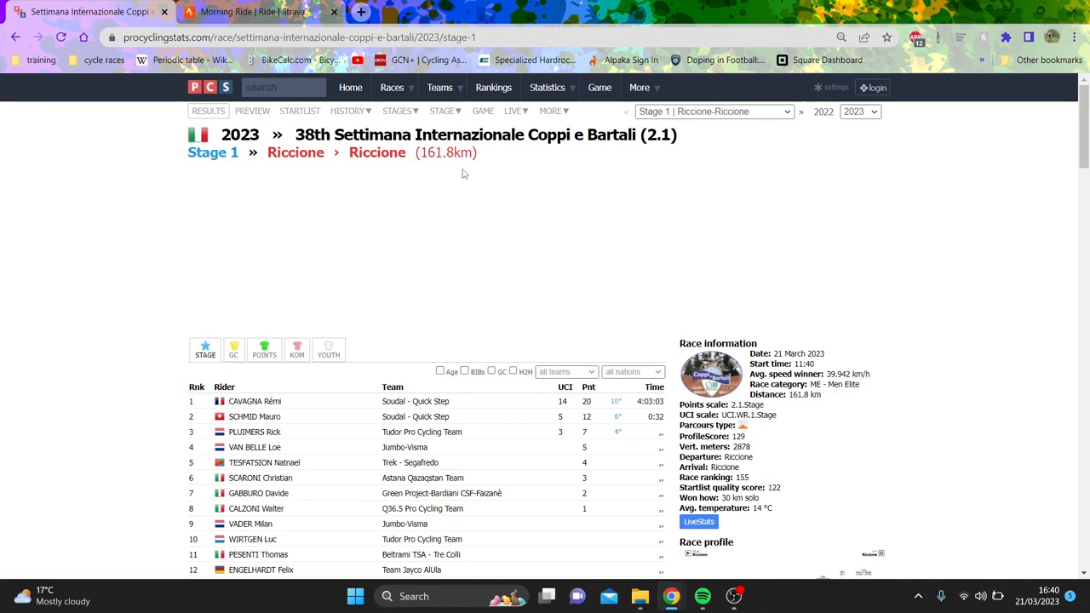
mouse_move(484, 185)
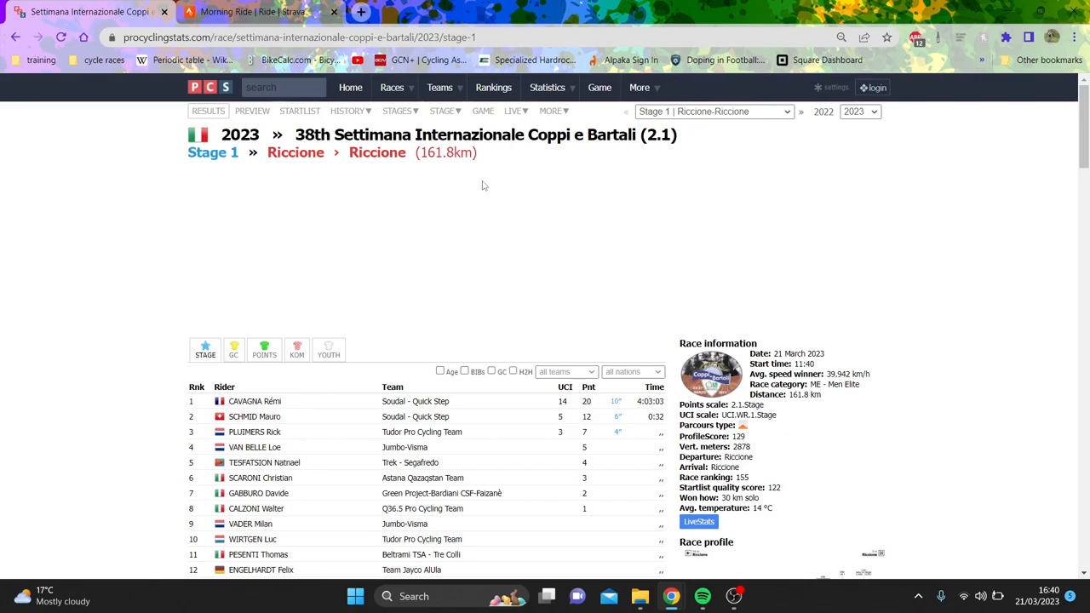
mouse_move(481, 179)
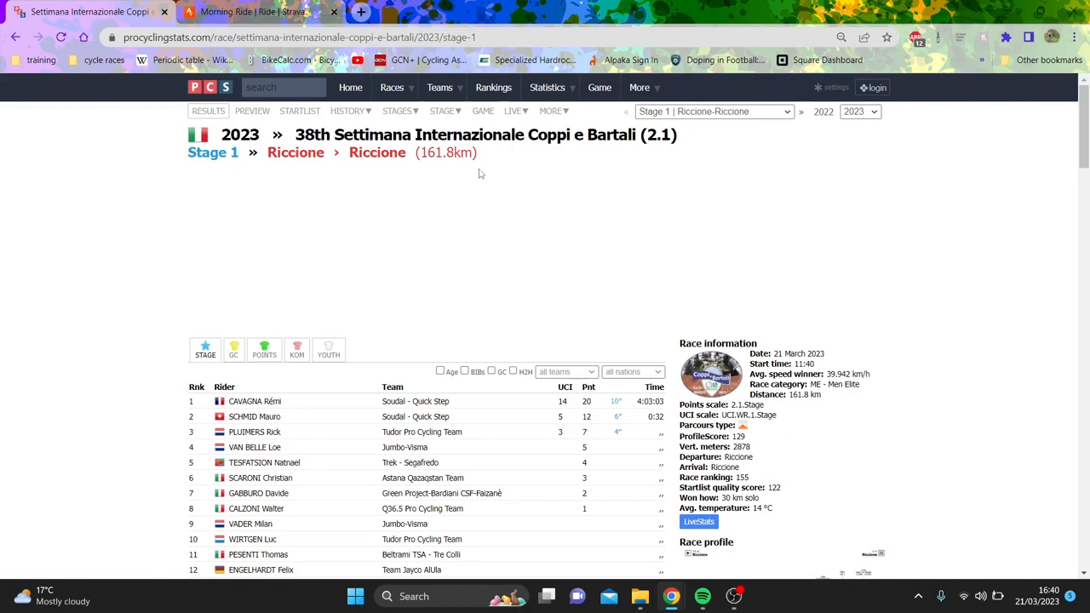